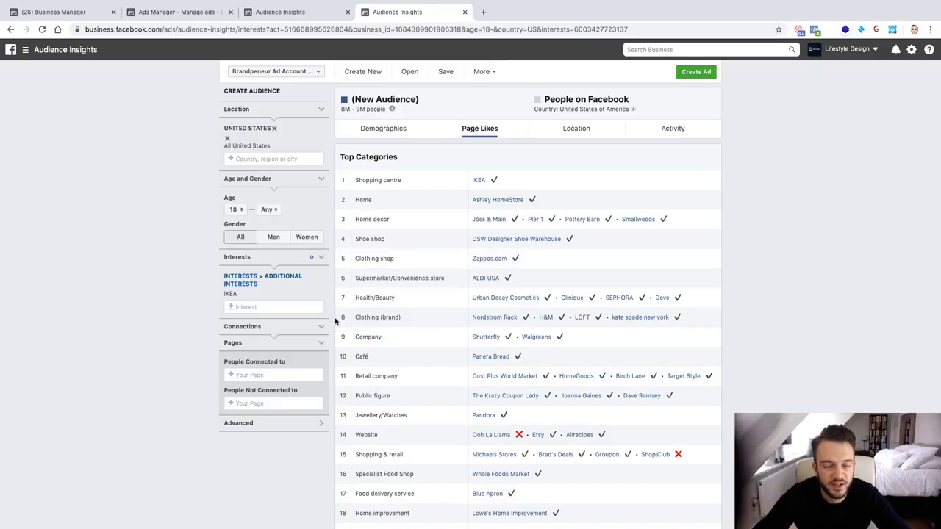
mouse_move(253, 374)
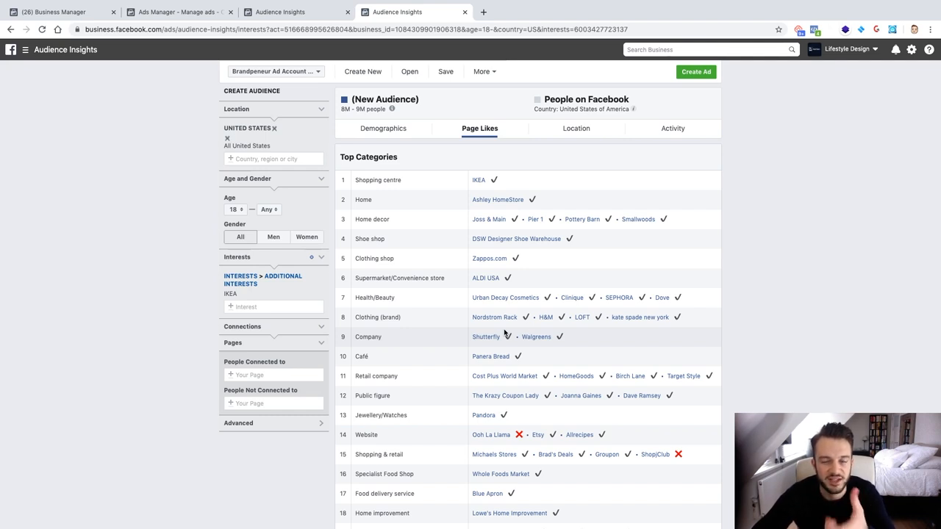
mouse_move(148, 374)
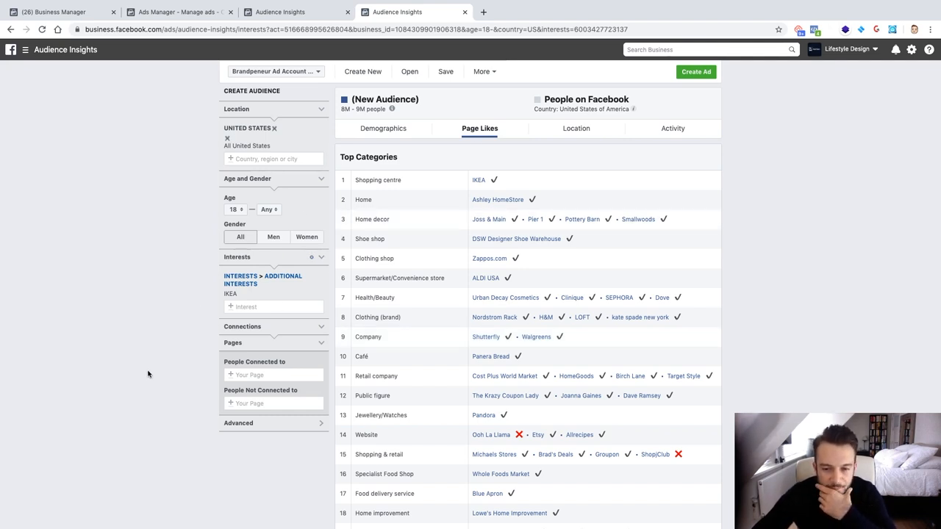
mouse_move(152, 373)
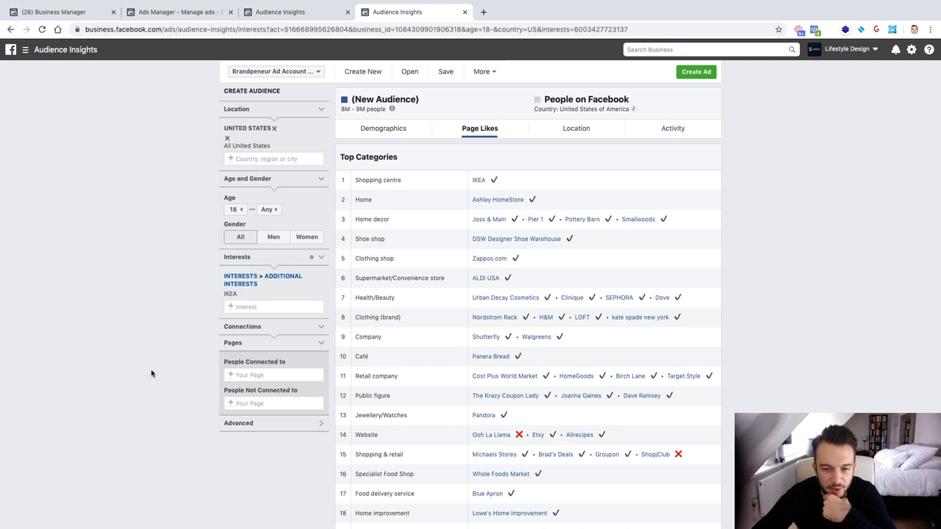